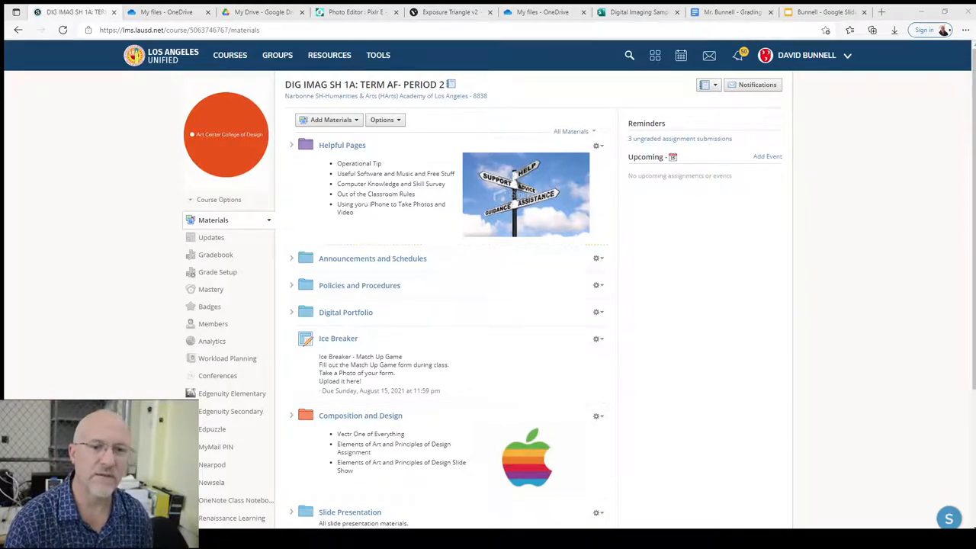
Switch to the OneDrive My files tab listing Class Notebooks, Desktop and Email attachments.
click(160, 12)
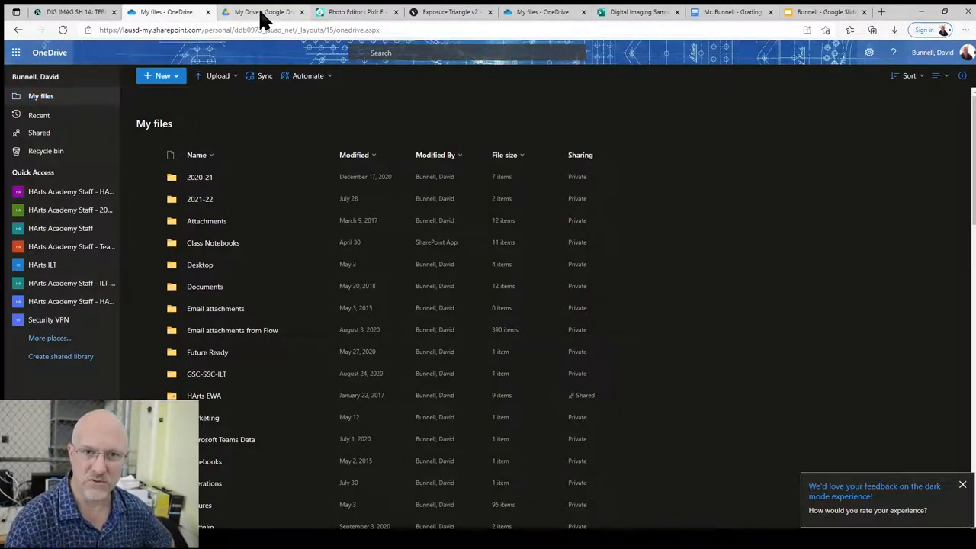
Visit the Google Drive My Drive, Pixlr photo editor and Exposure Triangle Vectr tabs in turn.
click(262, 12)
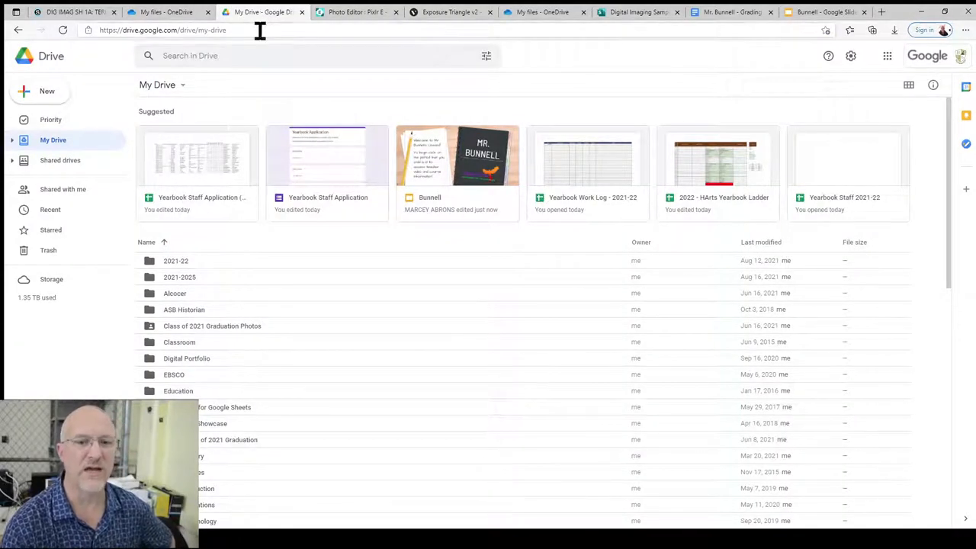
mouse_move(885, 55)
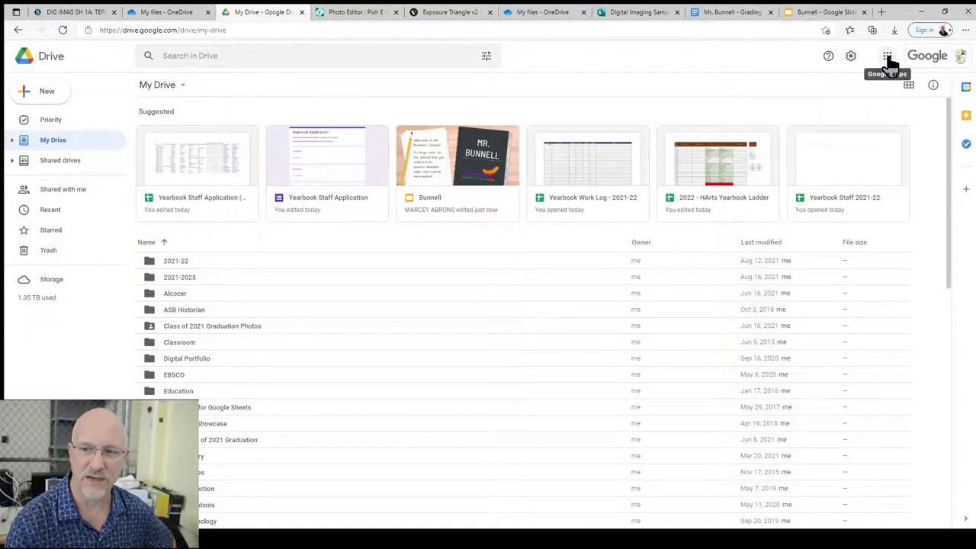
mouse_move(460, 240)
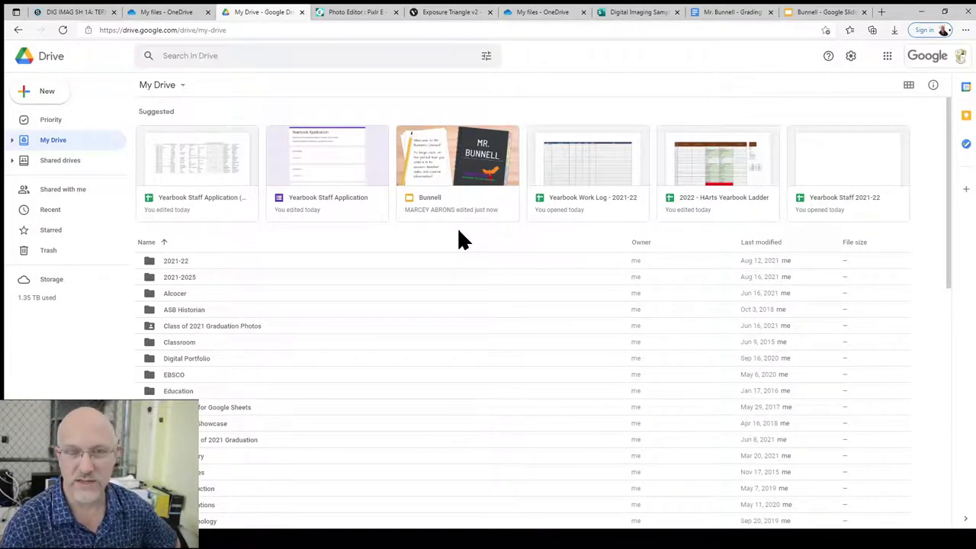
mouse_move(375, 99)
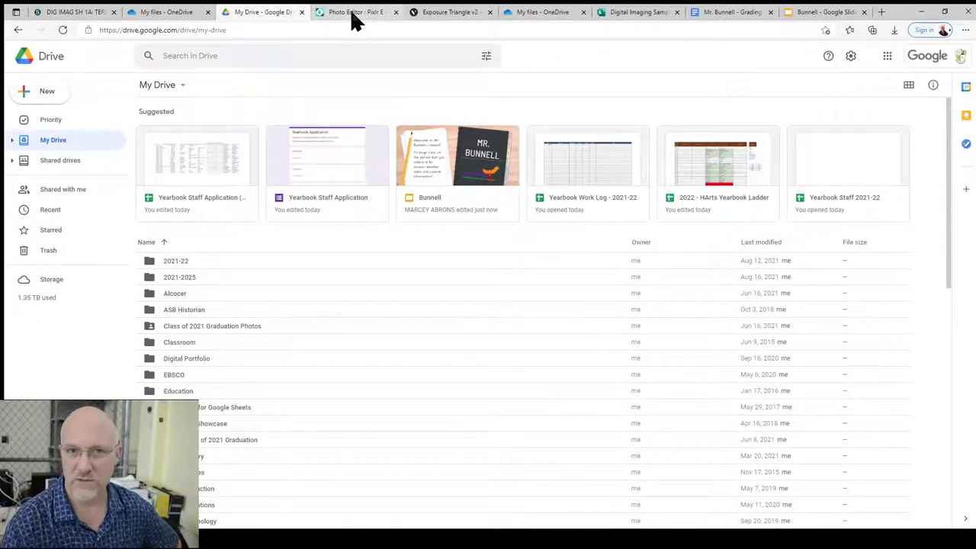
click(354, 12)
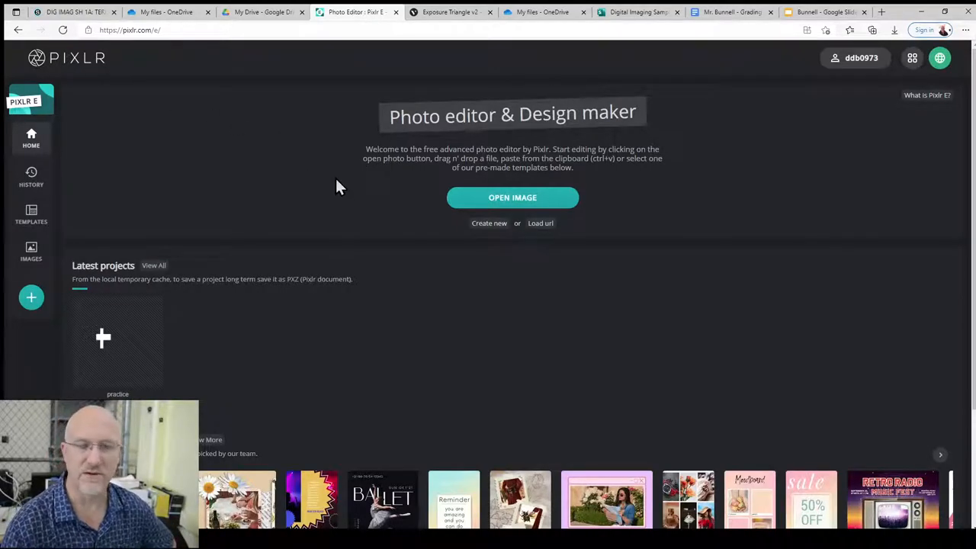
mouse_move(451, 21)
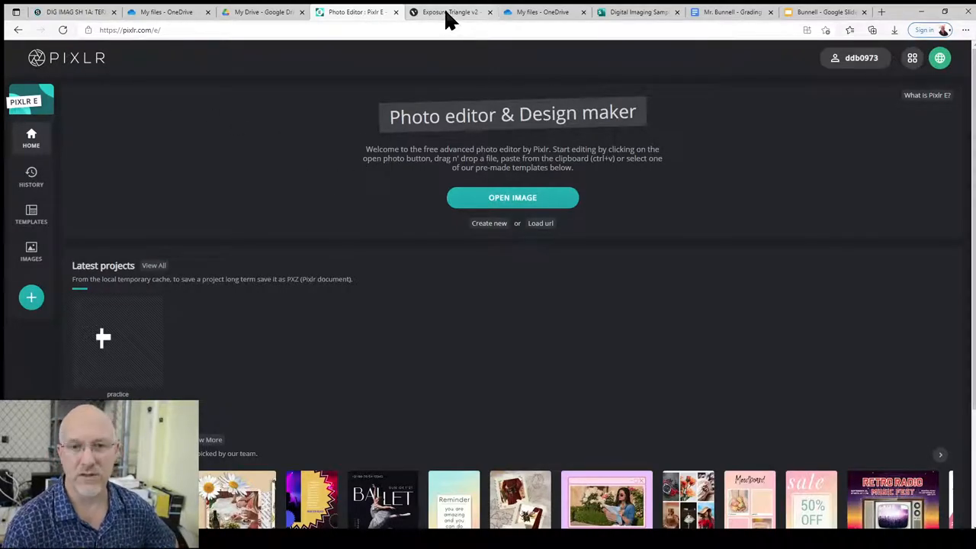
click(450, 13)
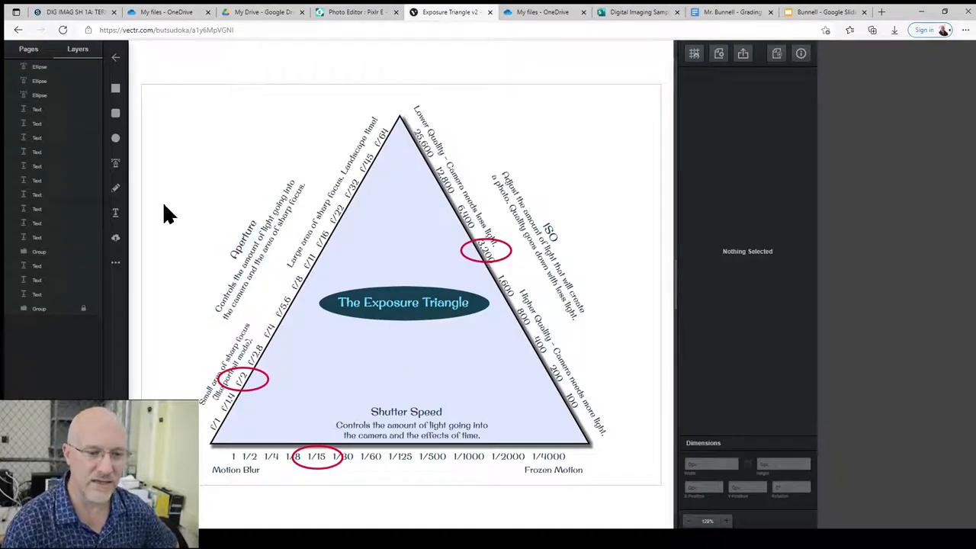
mouse_move(574, 341)
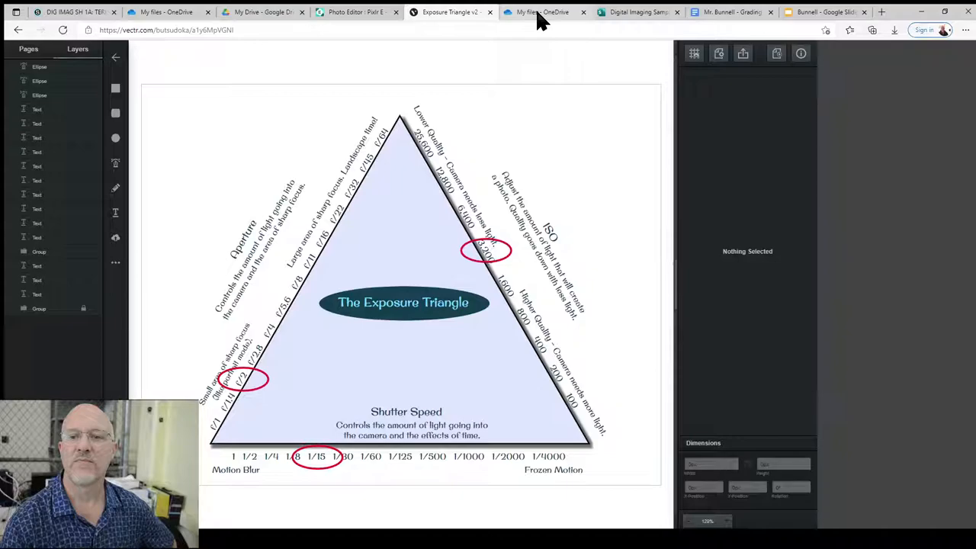
Switch to the Digital Imaging Sample Sway tab with its title and image cards.
click(637, 12)
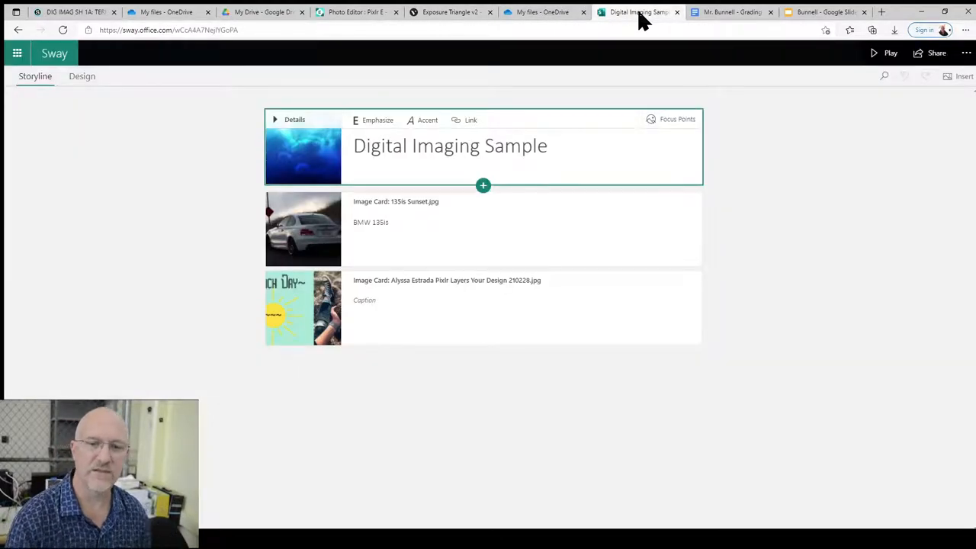
mouse_move(628, 24)
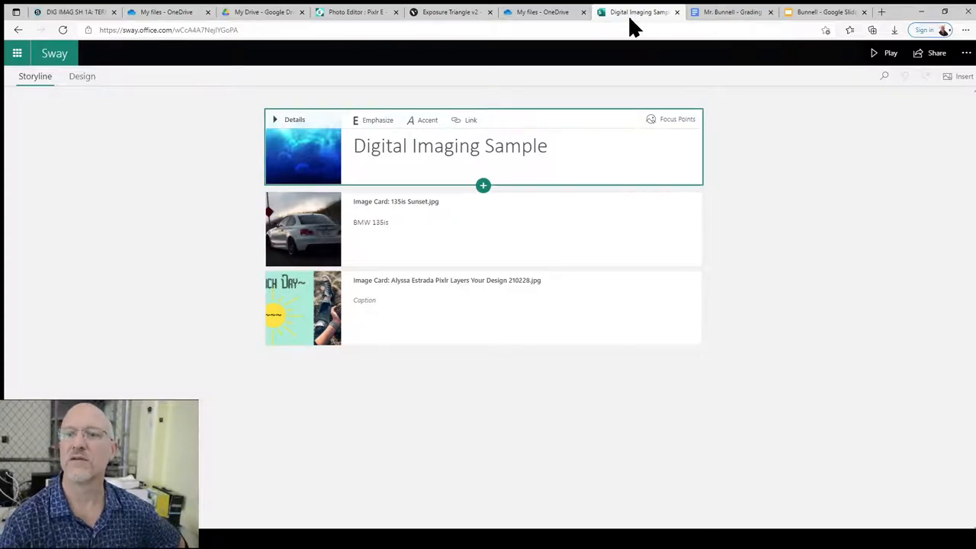
mouse_move(723, 18)
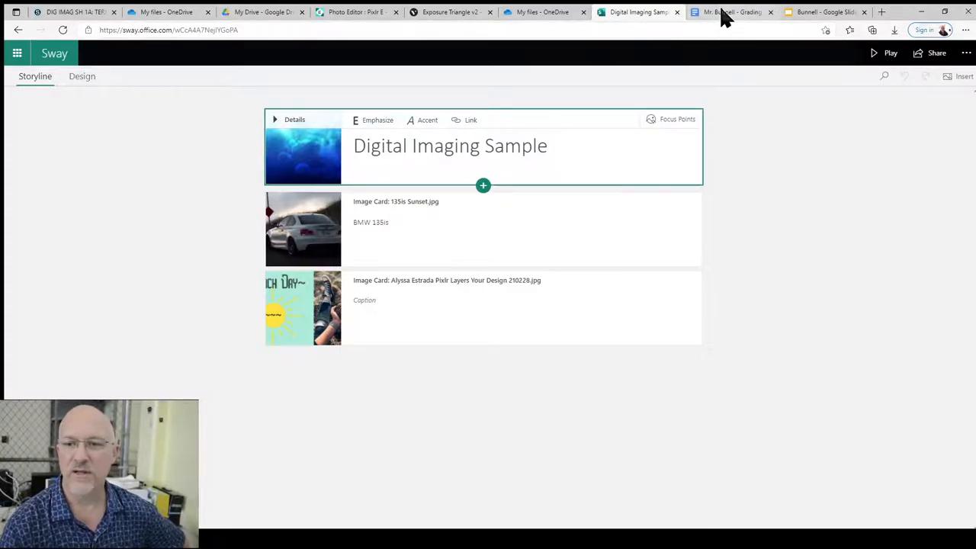
Switch to the Mr. Bunnell Grading Policy Google Doc showing the hybrid mastery grading scale.
click(732, 12)
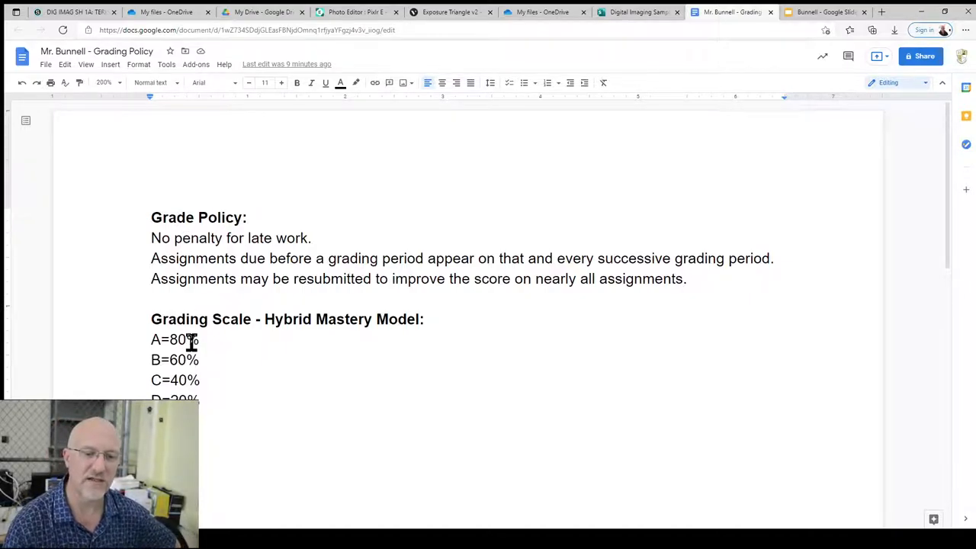
mouse_move(197, 392)
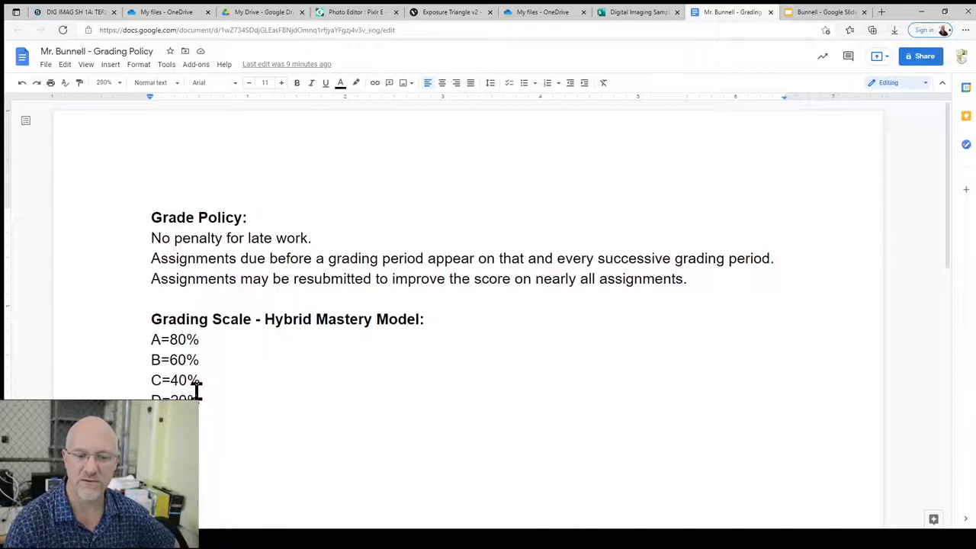